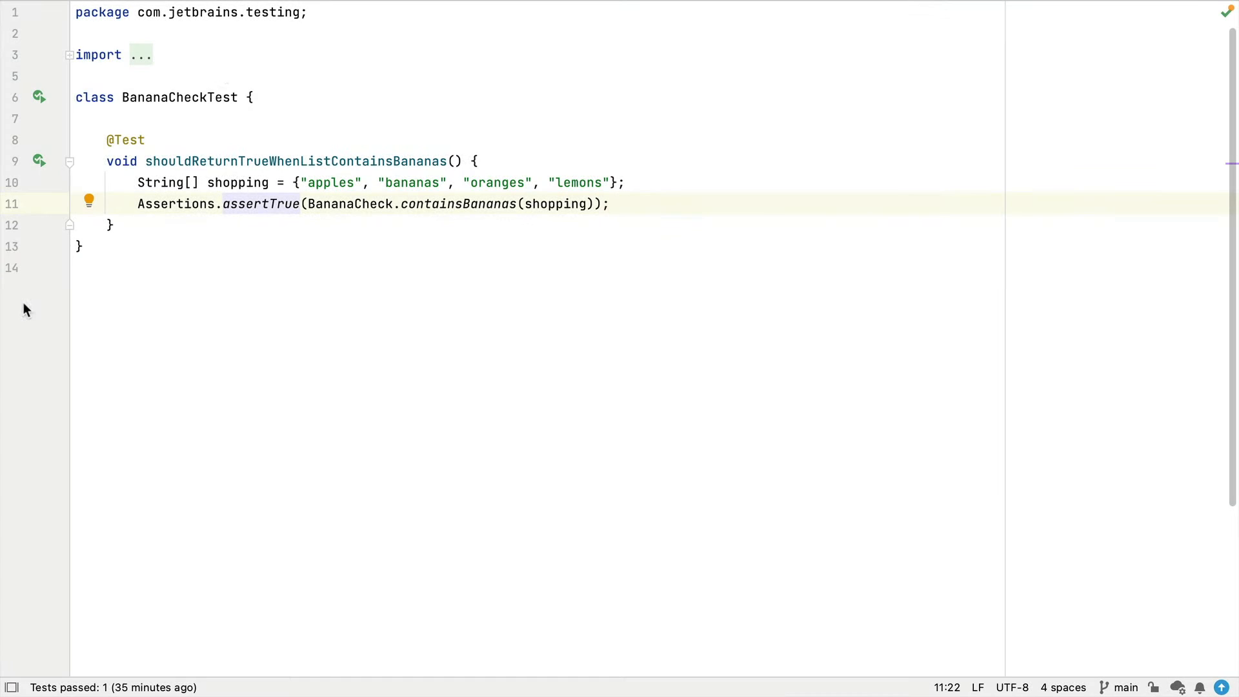
mouse_move(161, 163)
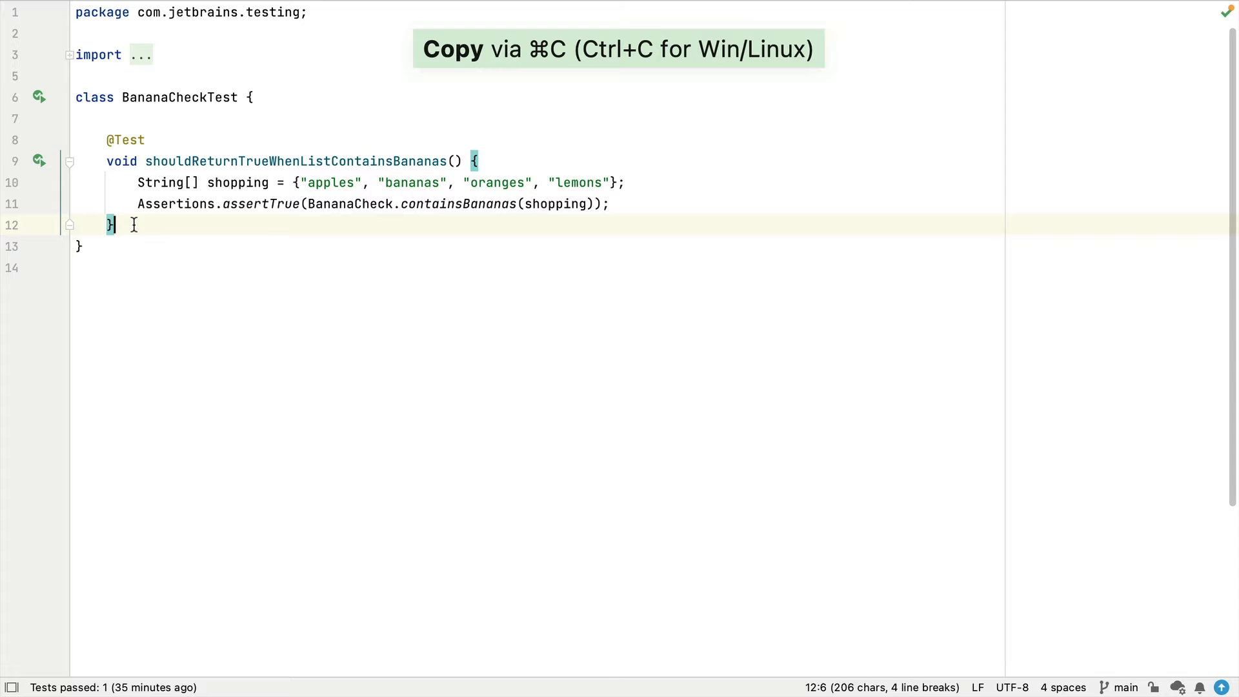
Step: Paste the copied test from clipboard history and rename it to ...FalseWhenListDoesNot..
key("cmd+shift+v")
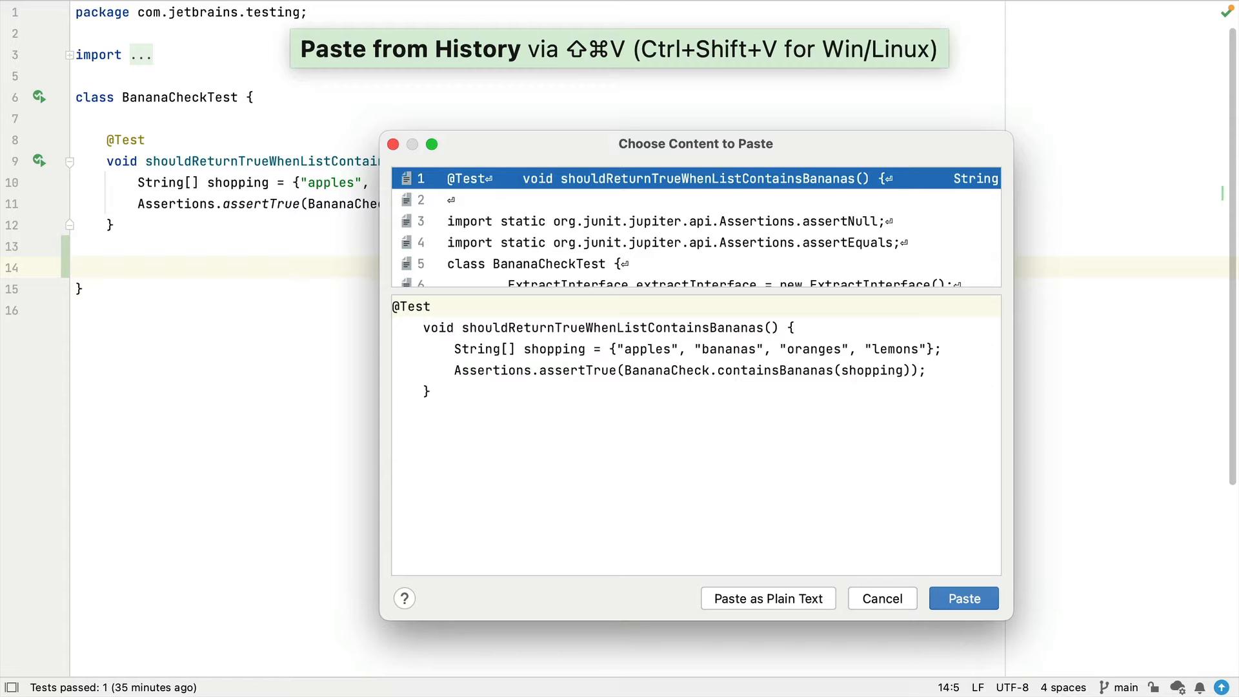
left_click(963, 599)
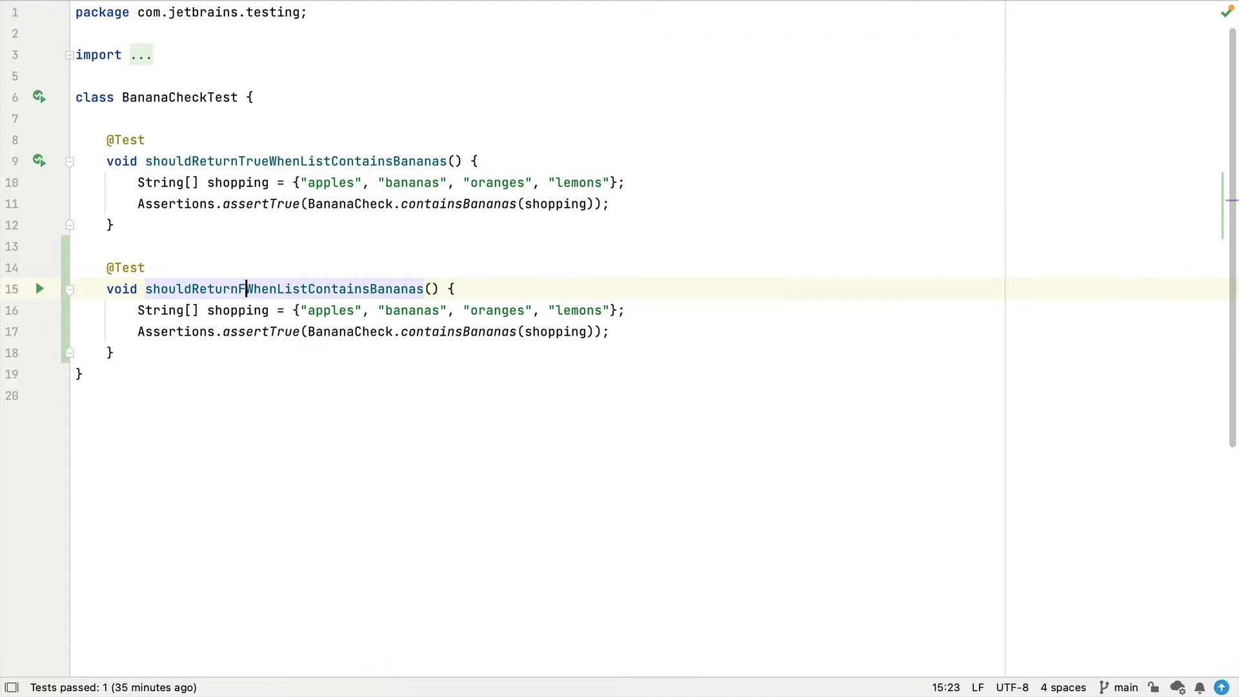
type("alseWhenListDoesNot")
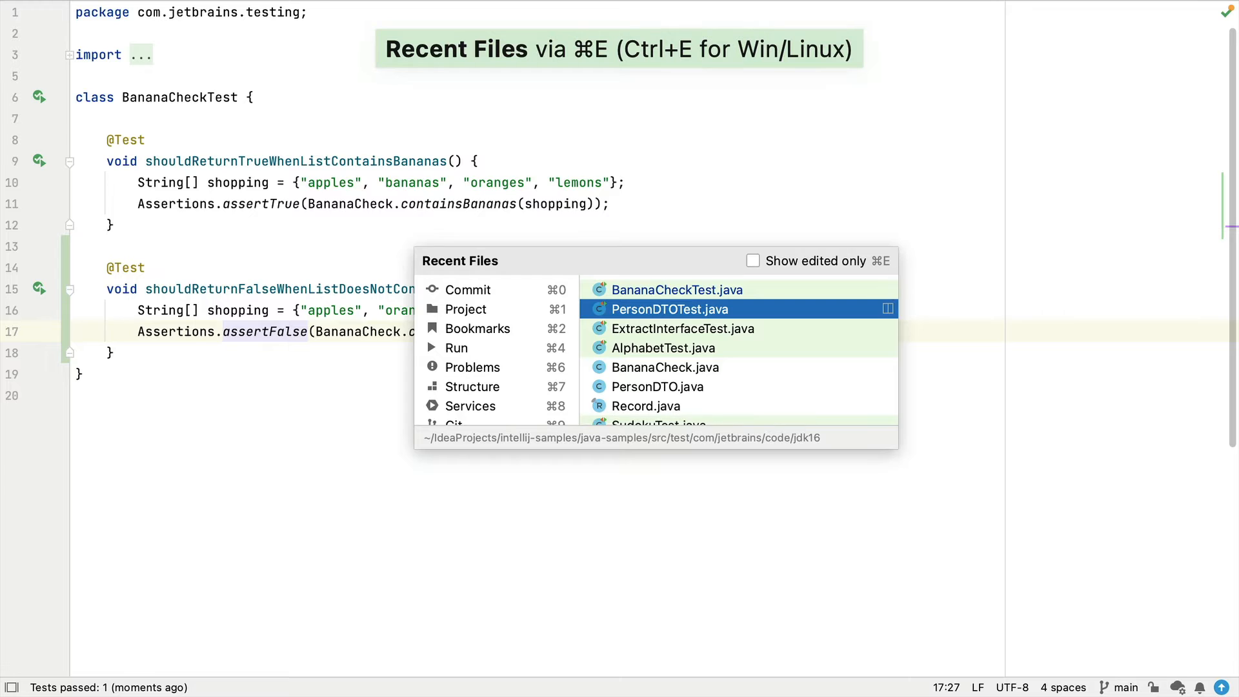
Step: Open PersonDTOTest.java from the recent files list
left_click(669, 310)
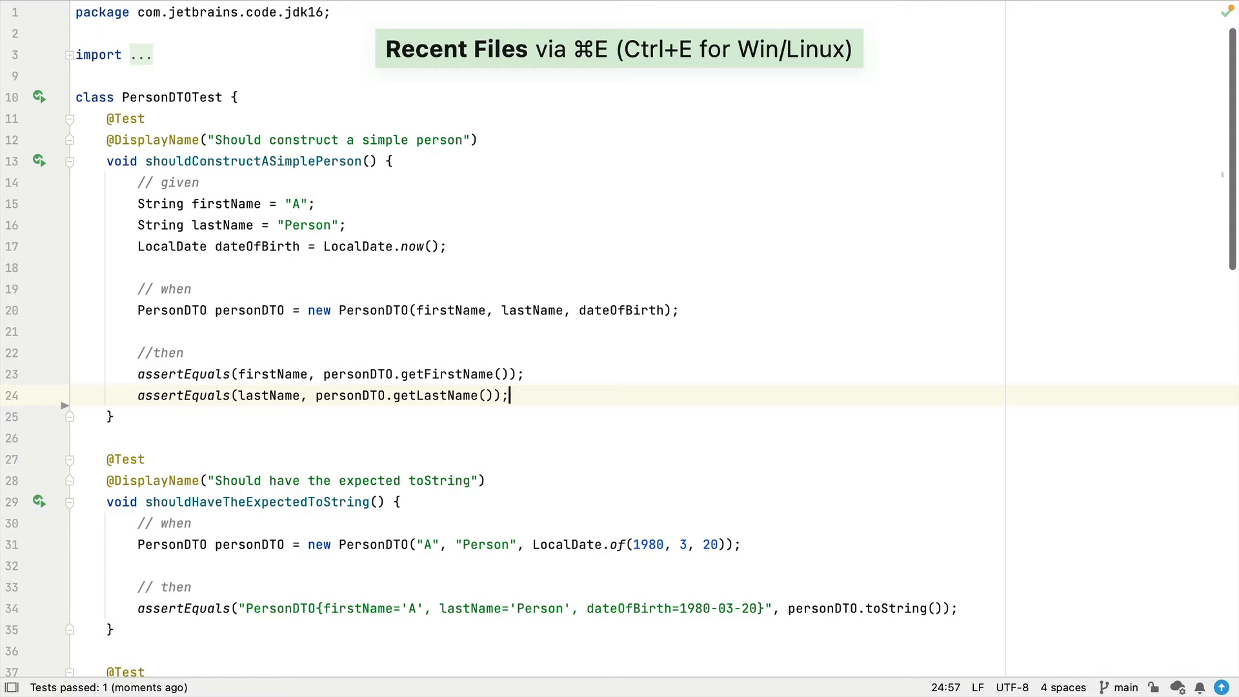
key("enter")
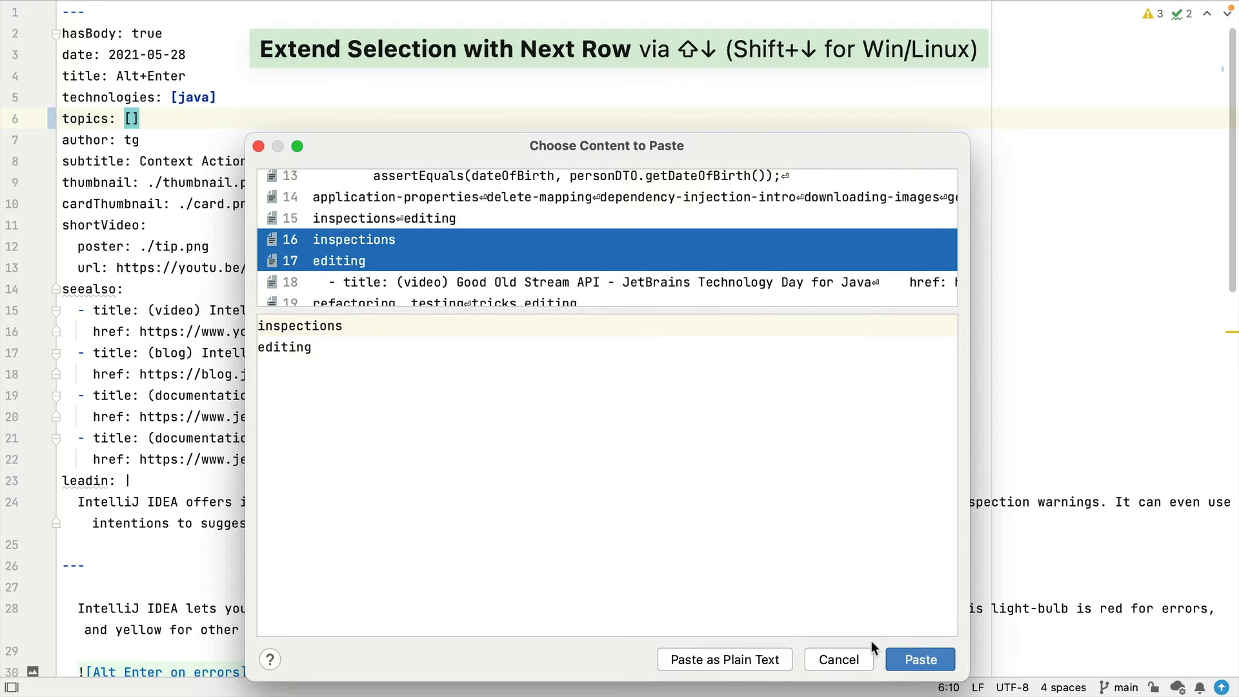
Step: Paste the 'inspections' and 'editing' history entries into topics: []
left_click(920, 659)
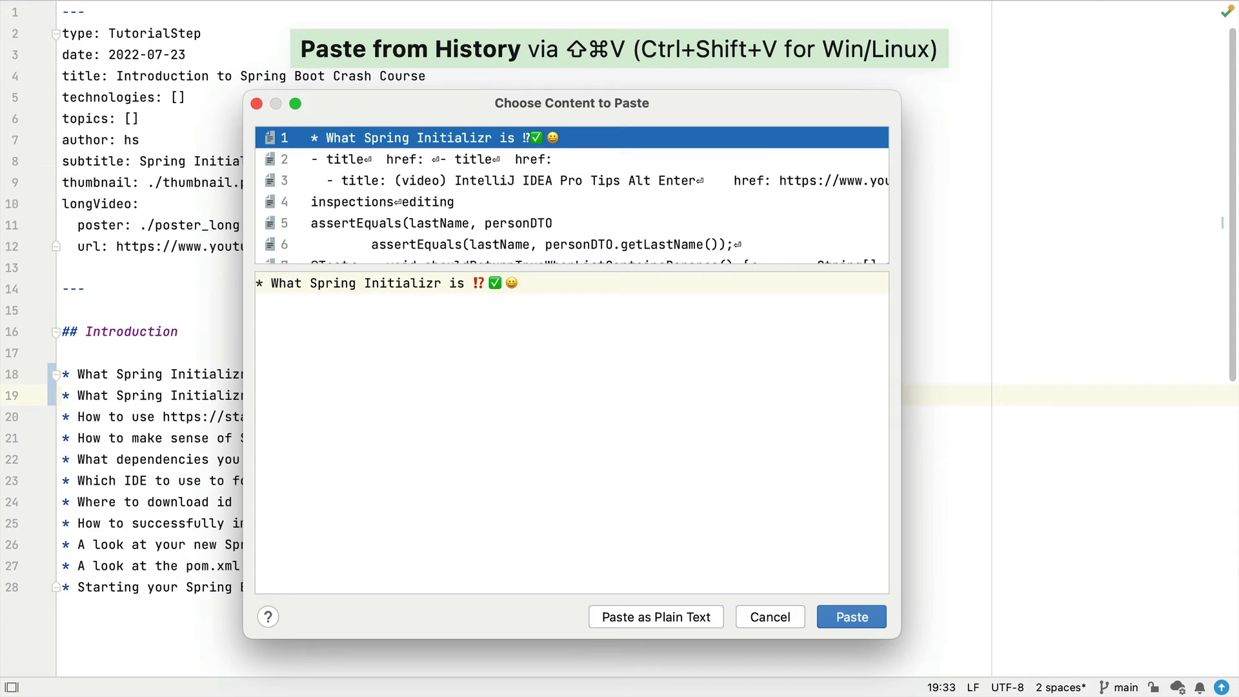
Step: Filter the Paste from History list by 'video'
type("video")
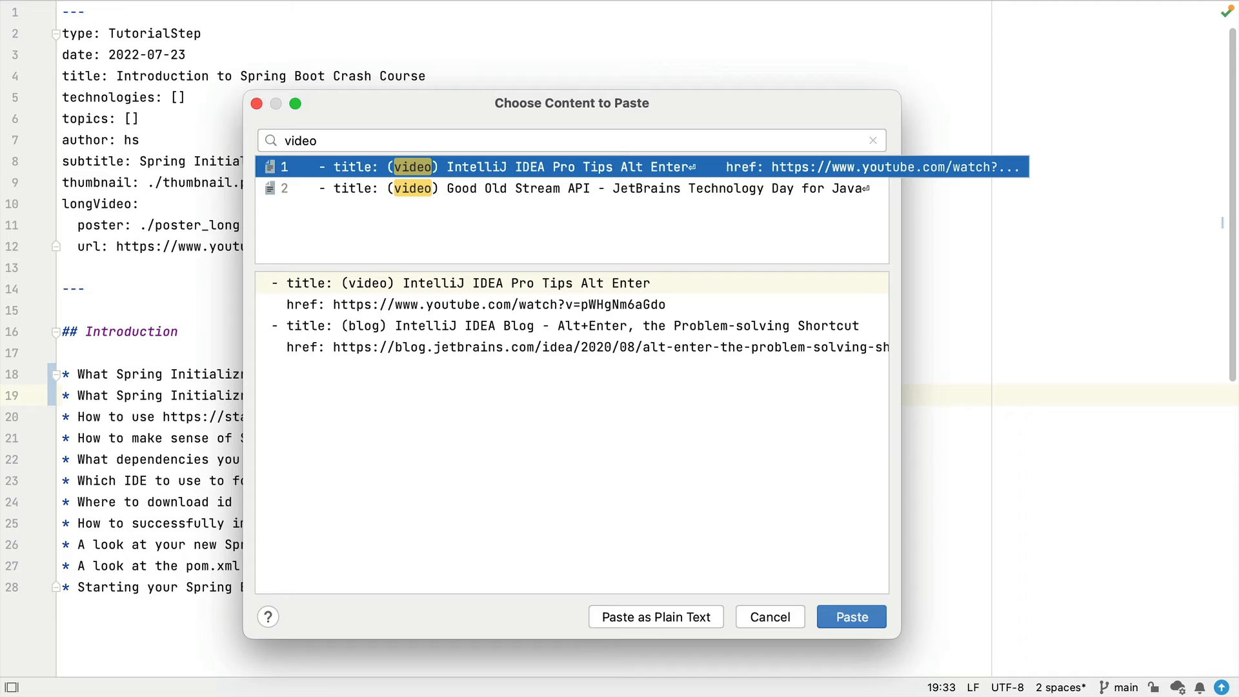
Step: Select the '- title: (video) IntelliJ IDEA Pro Tips Alt Enter' clipboard entry
left_click(872, 140)
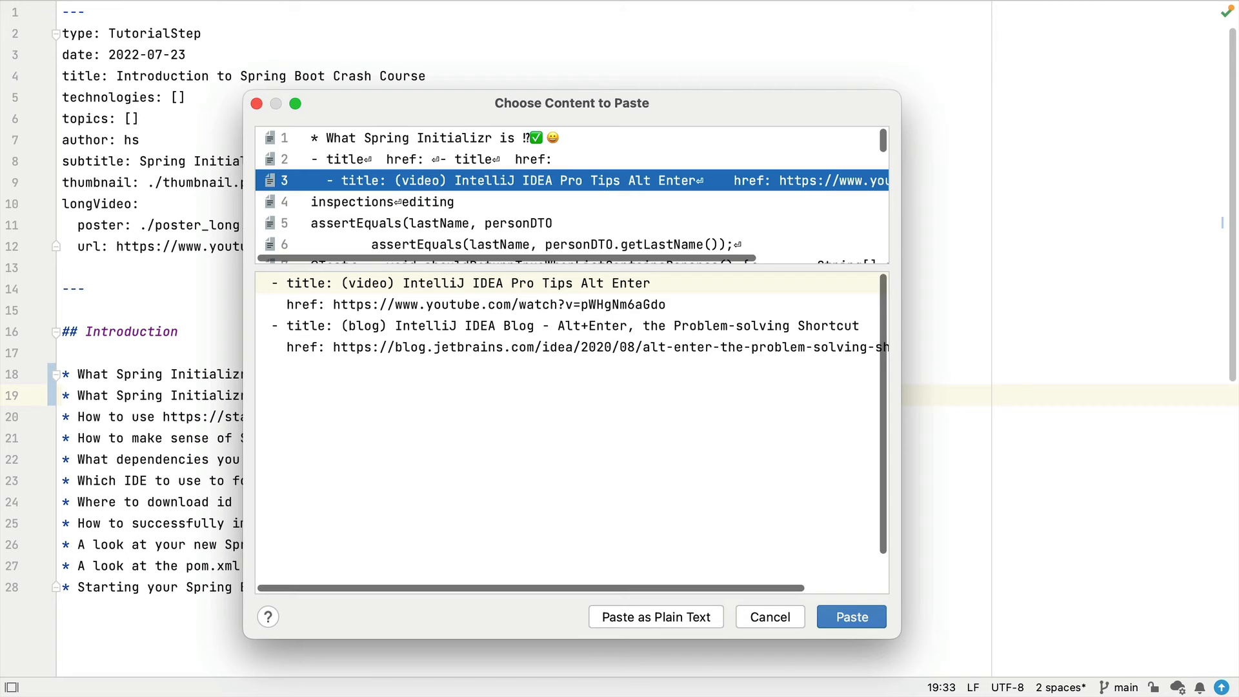